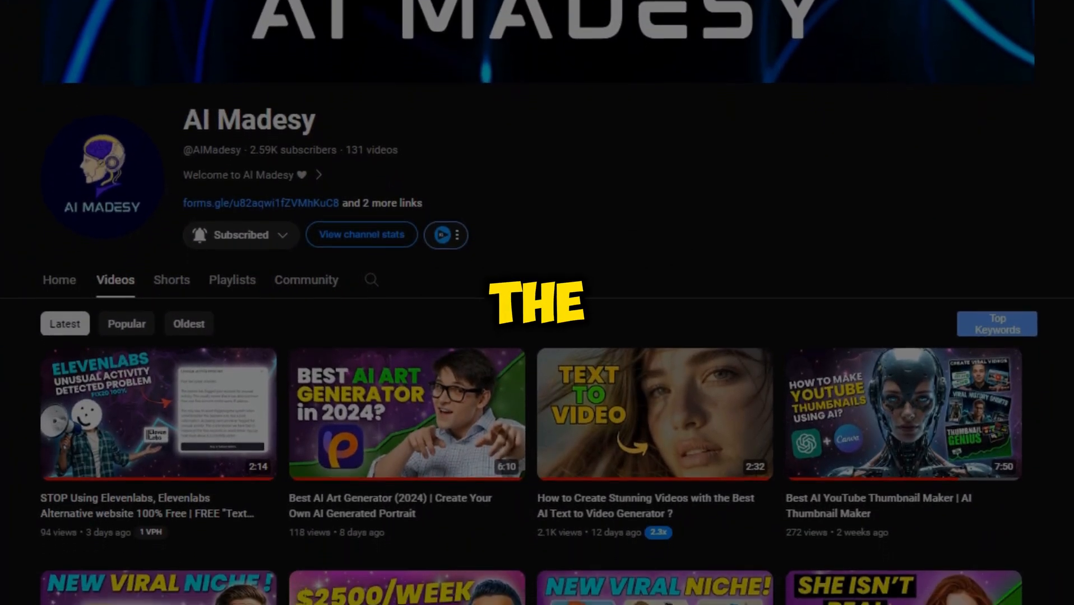
- Browse older uploads on the AI channel's Videos list, then move to the motivational search results
{"action": "scroll", "scroll_direction": "down", "scroll_amount": 3}
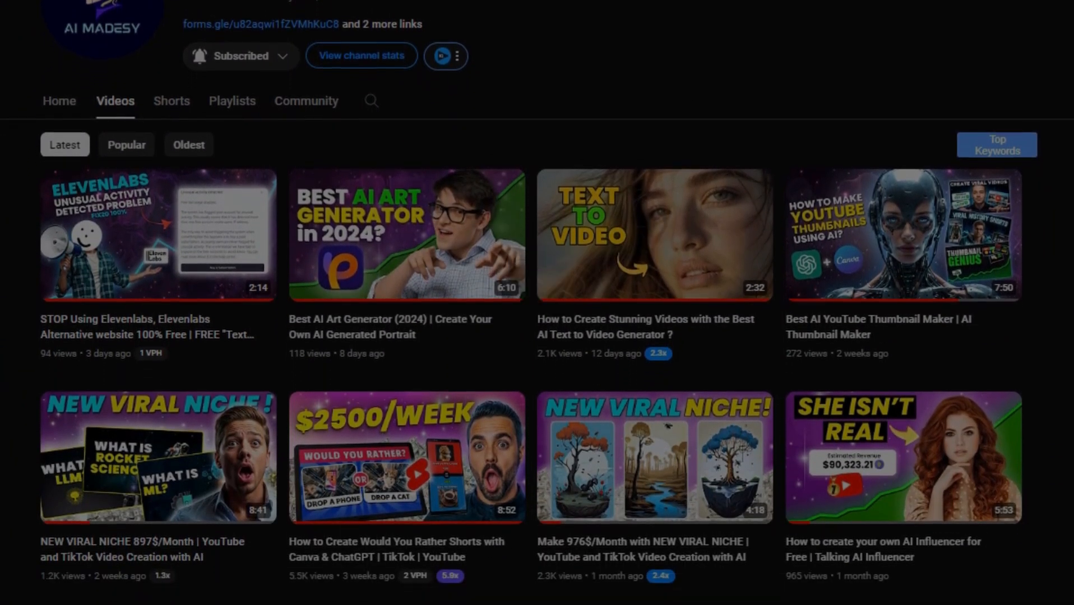
{"action": "scroll", "scroll_direction": "down", "scroll_amount": 3}
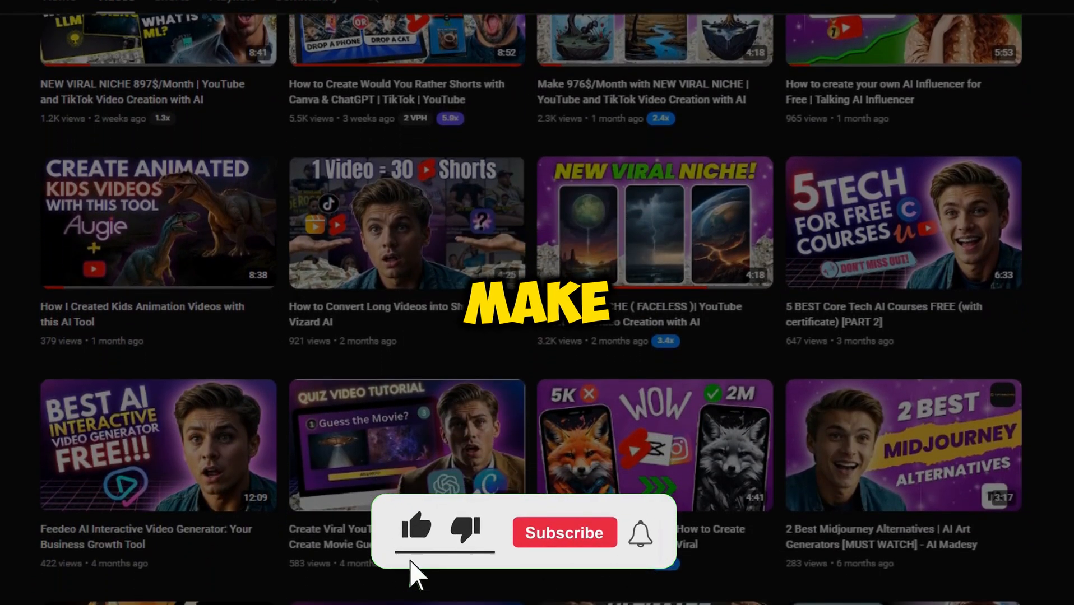
{"action": "left_click", "coordinate": [565, 532]}
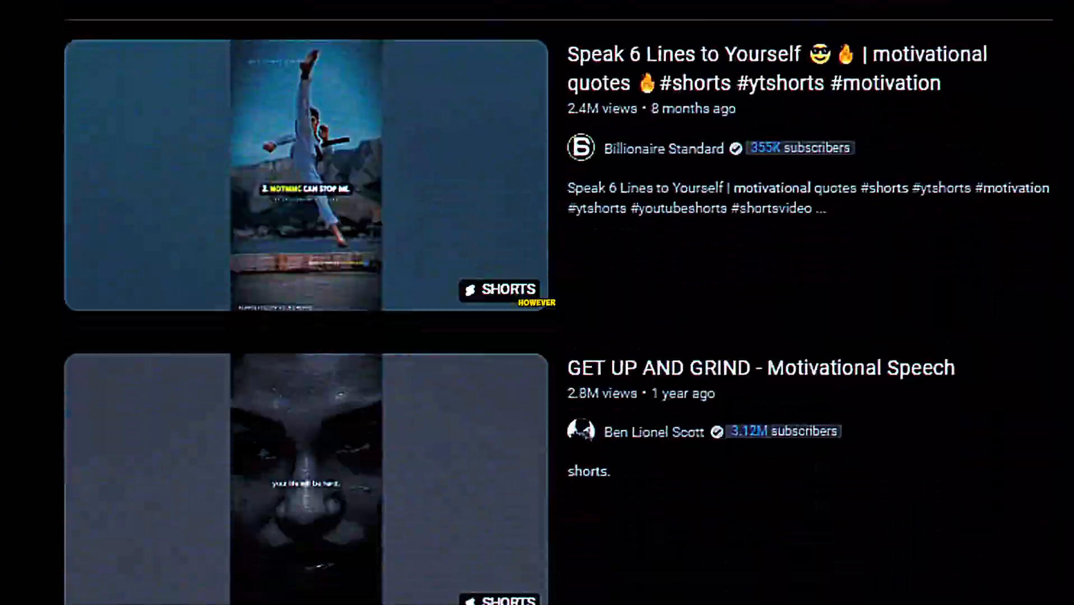
- Scroll the motivational search results from the Shorts down to the Jim Rohn quotes video
{"action": "scroll", "scroll_direction": "down", "scroll_amount": 3}
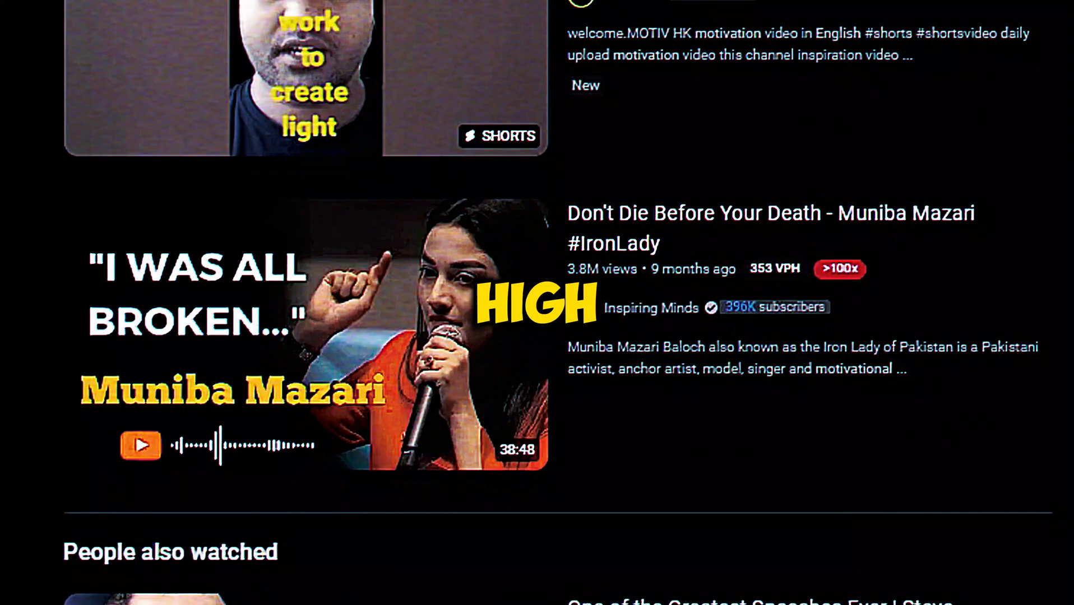
{"action": "scroll", "scroll_direction": "down", "scroll_amount": 3}
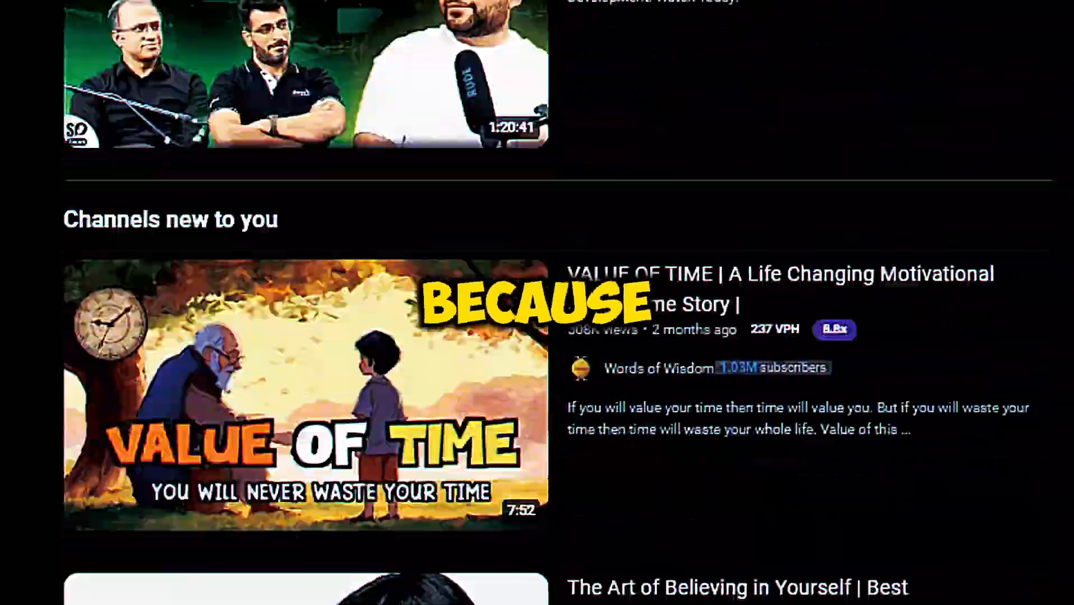
{"action": "scroll", "scroll_direction": "down", "scroll_amount": 3}
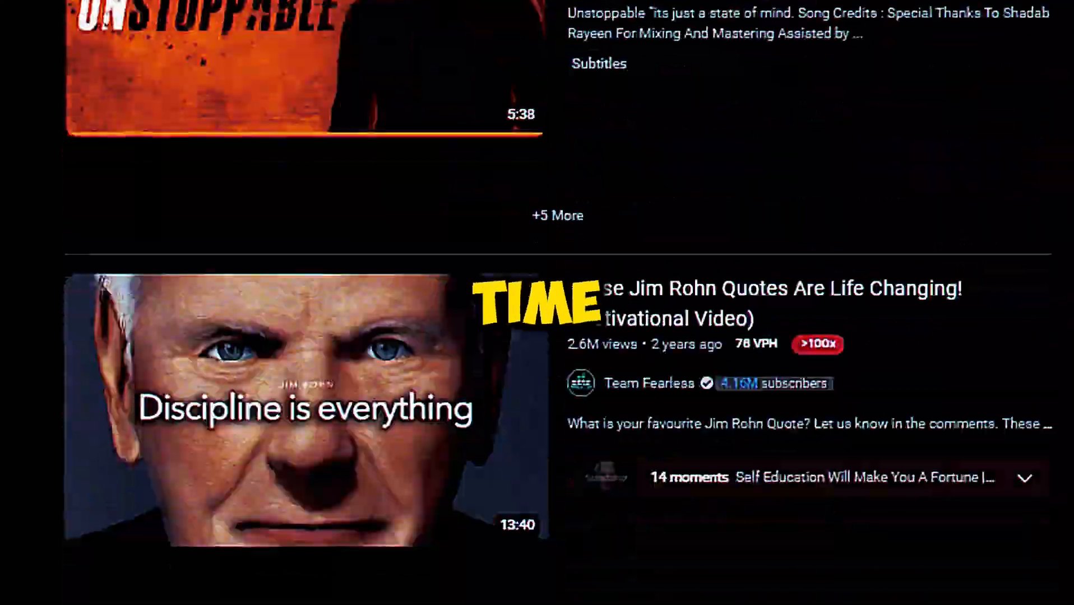